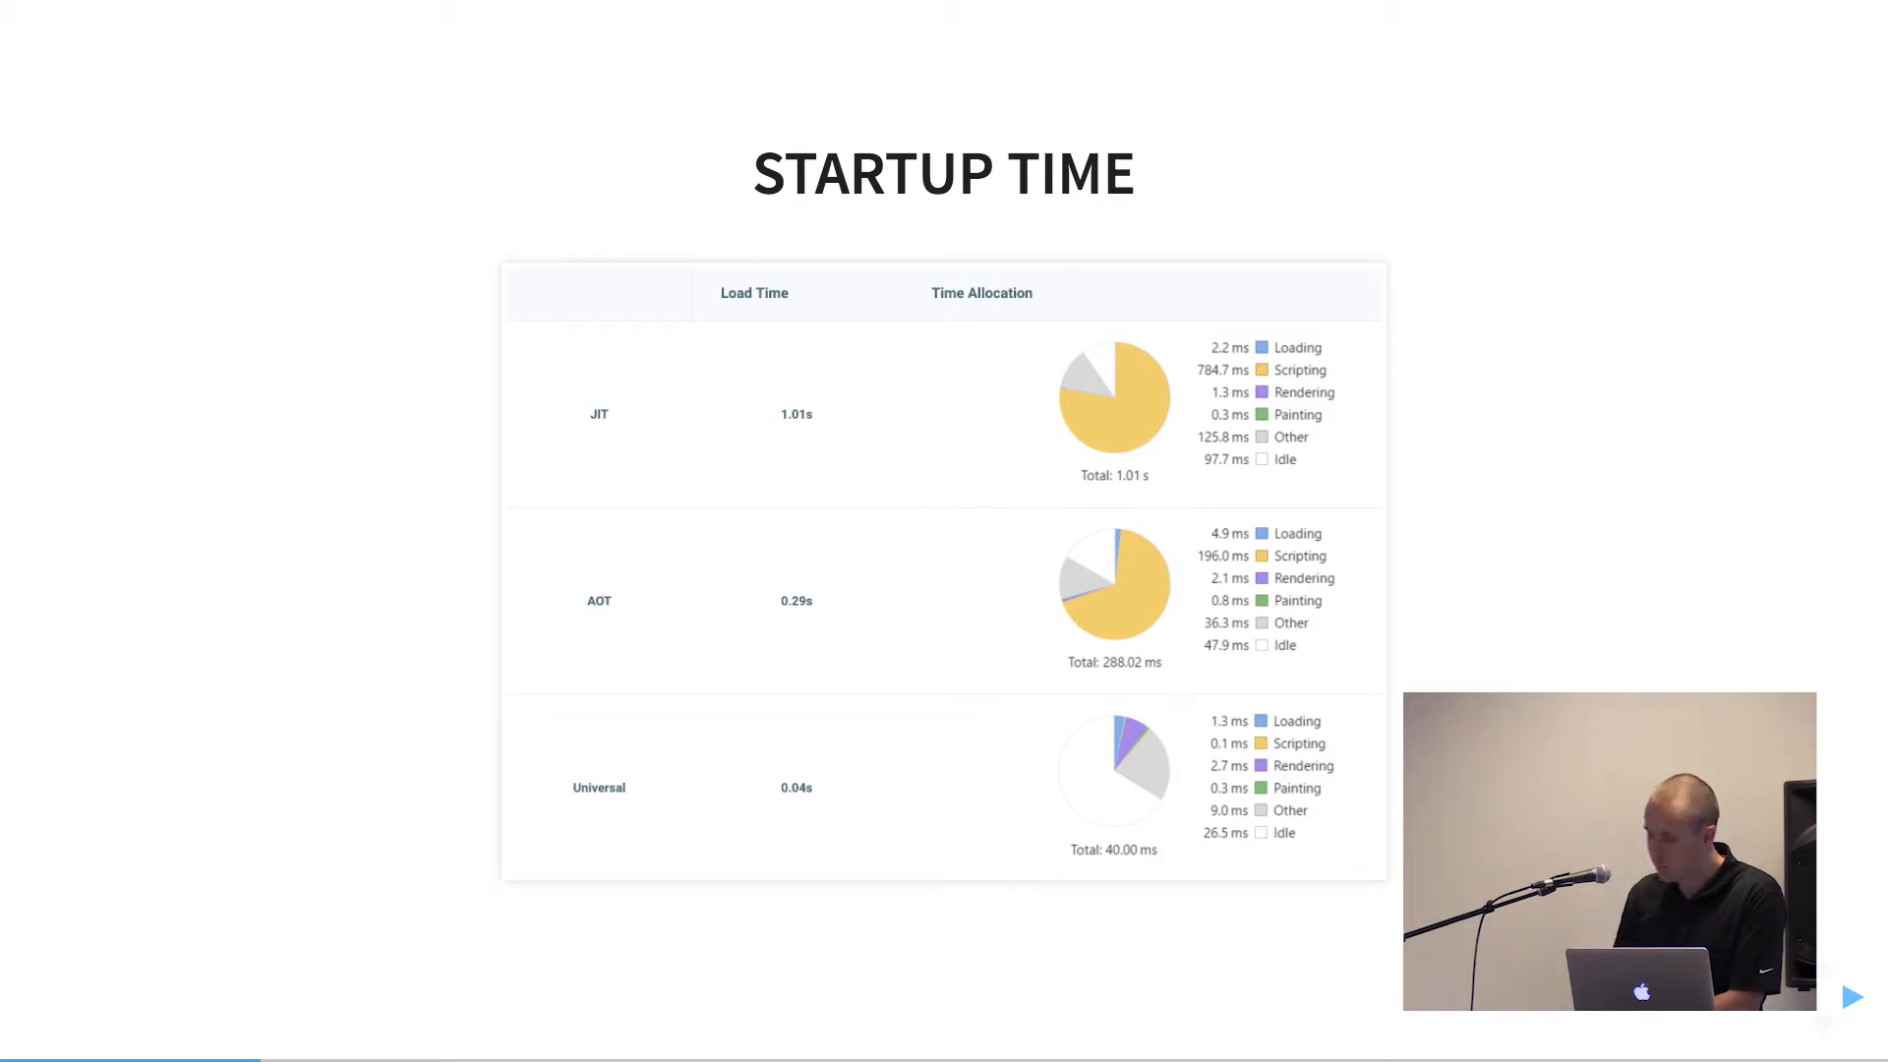
mouse_move(590, 428)
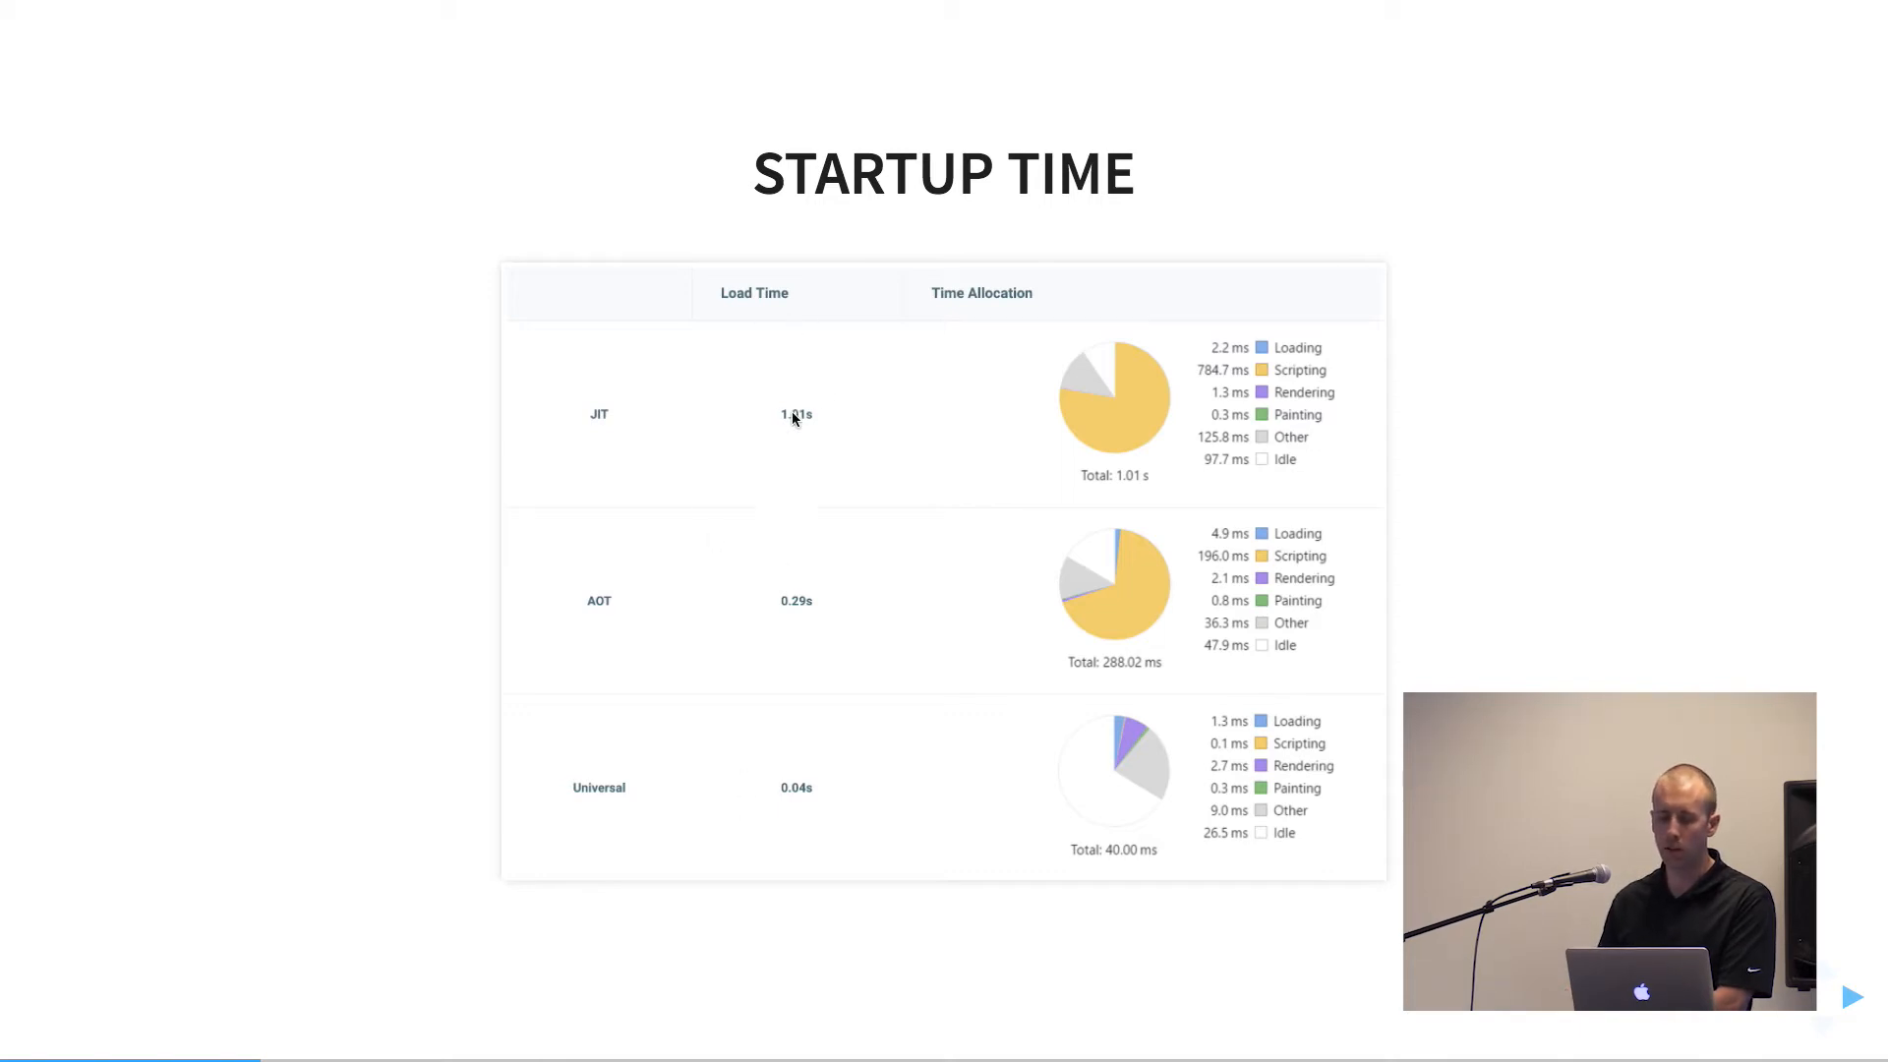
mouse_move(790, 581)
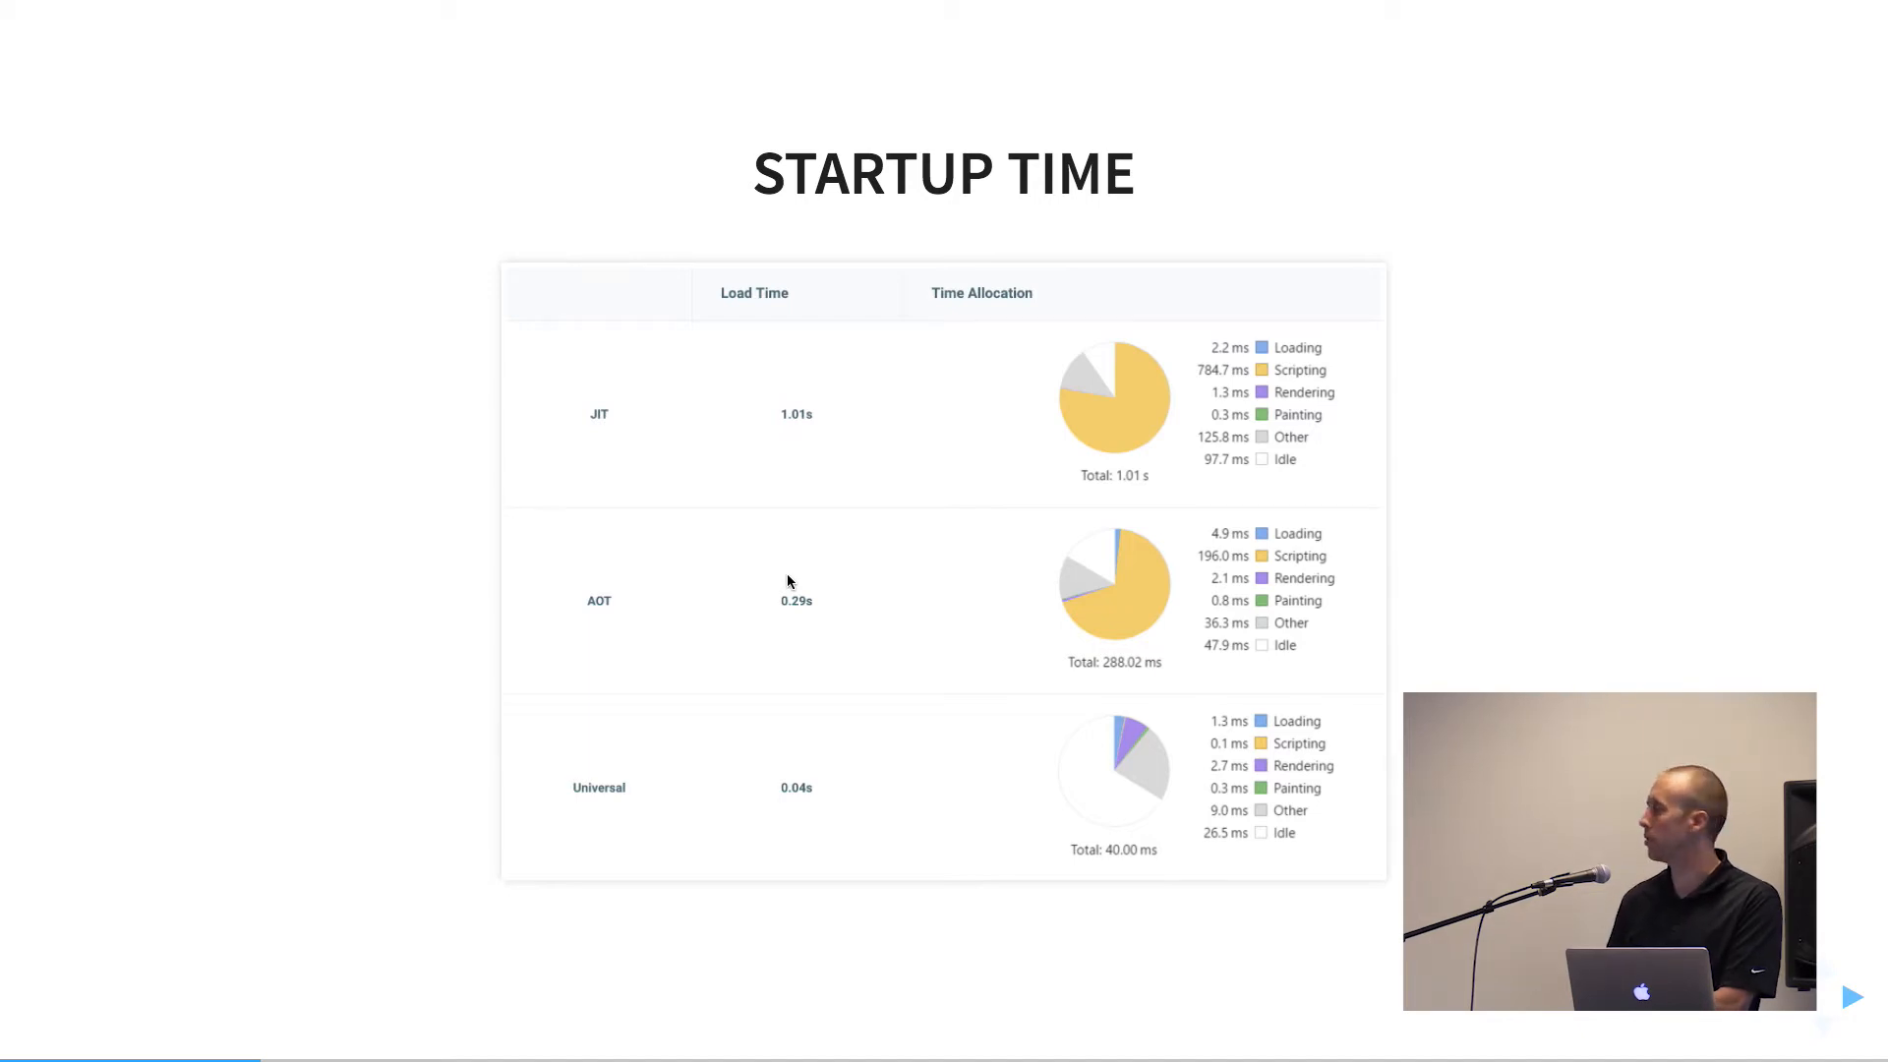
mouse_move(813, 792)
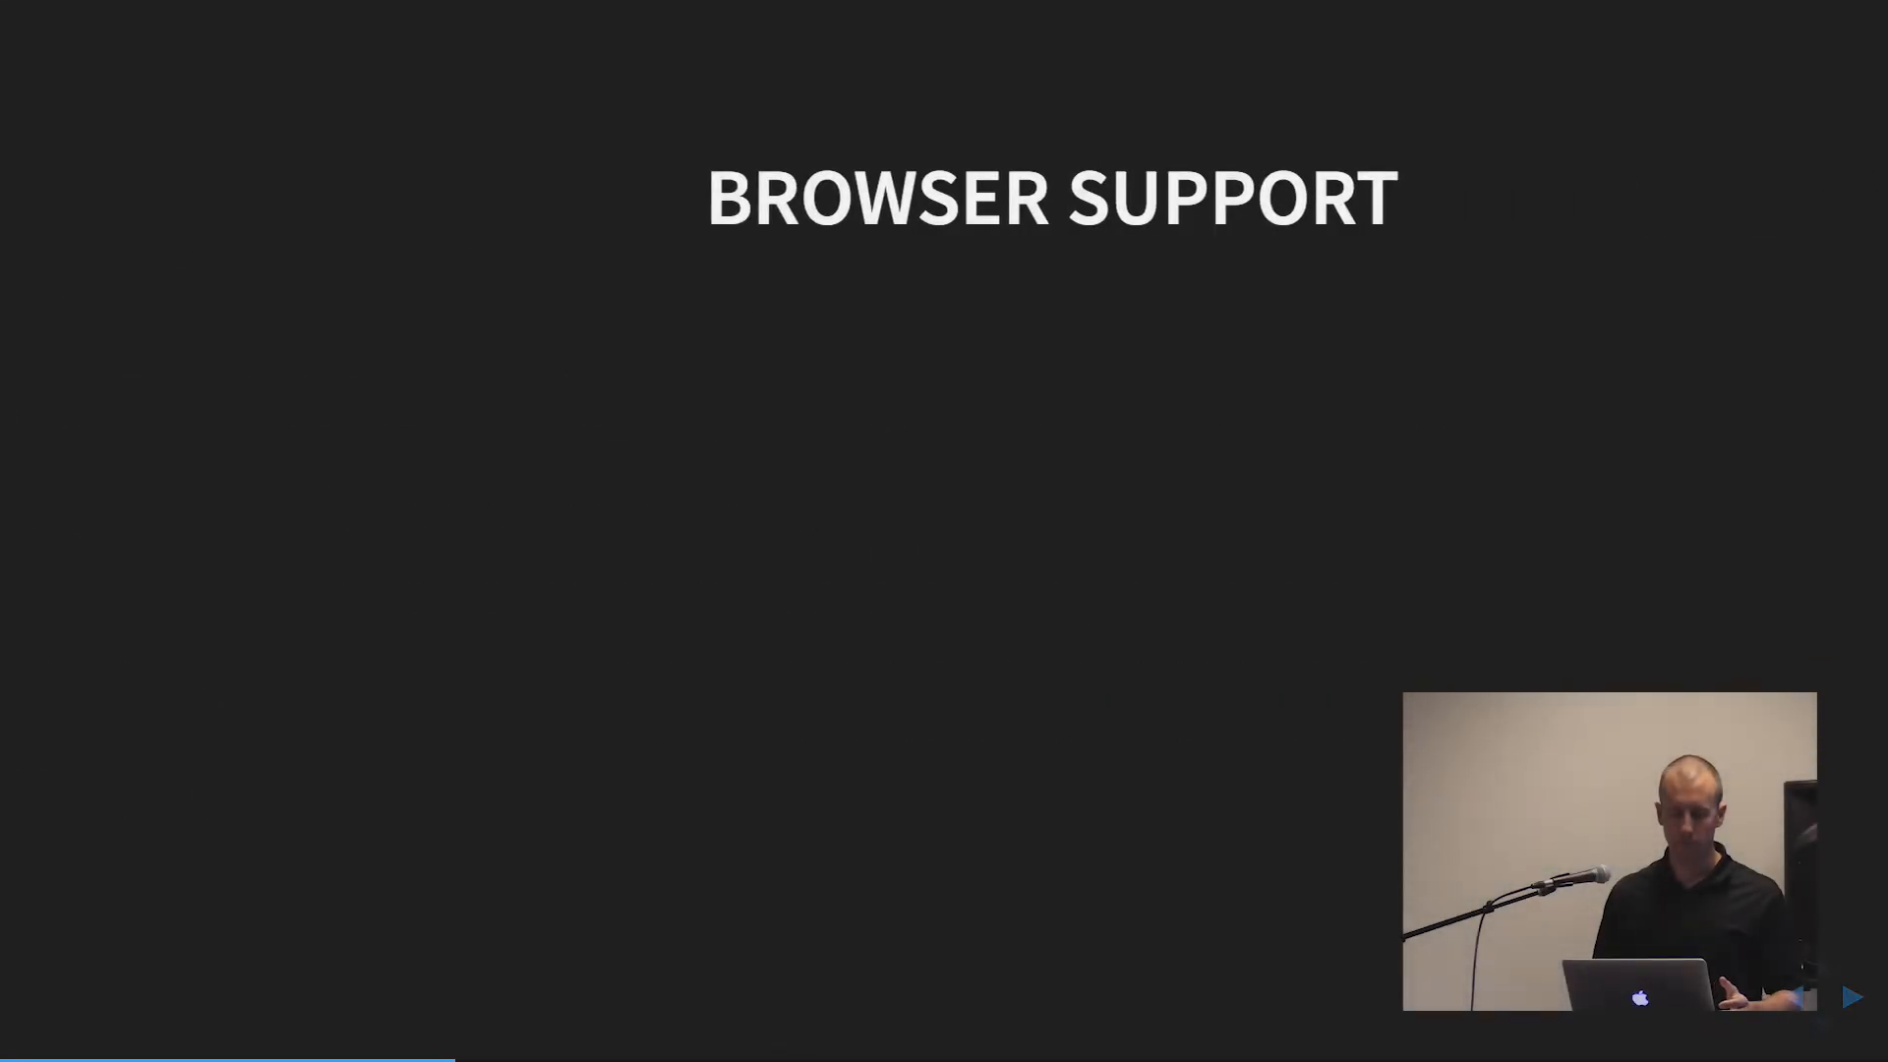
left_click(1850, 996)
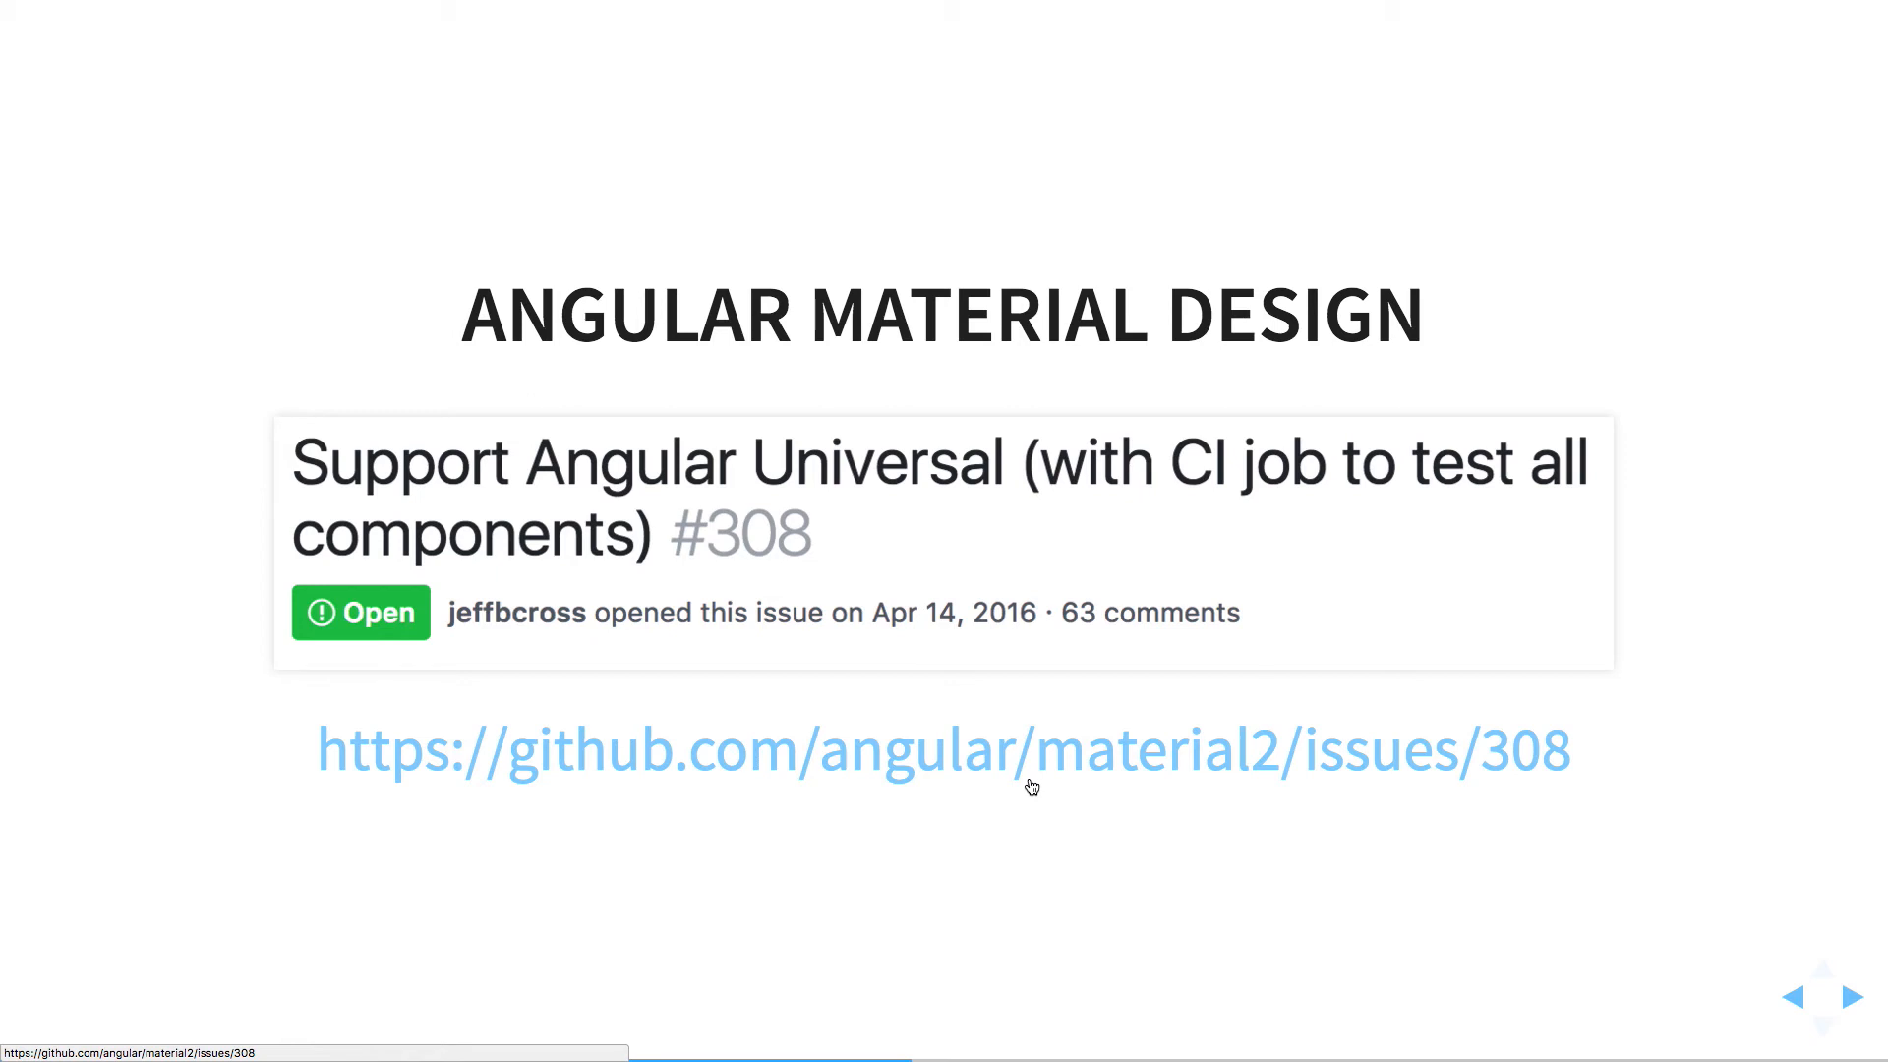
left_click(1857, 996)
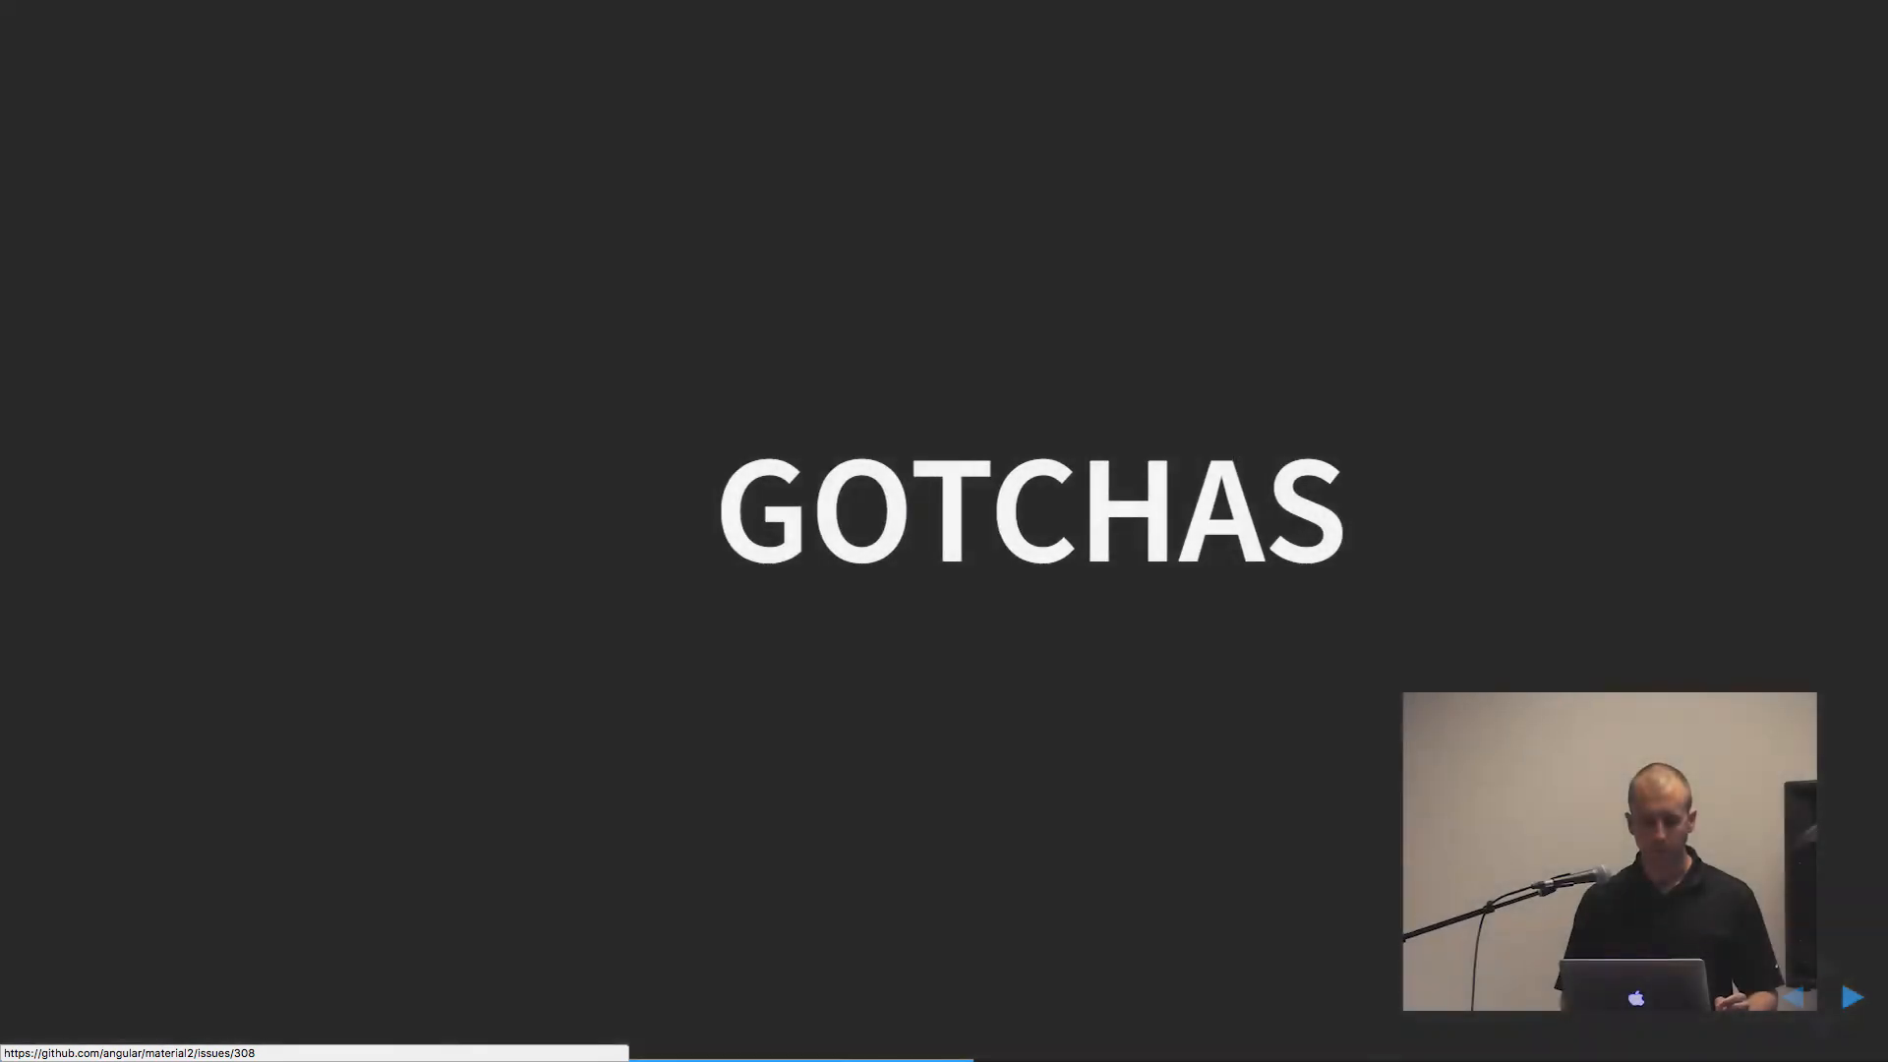
left_click(1851, 996)
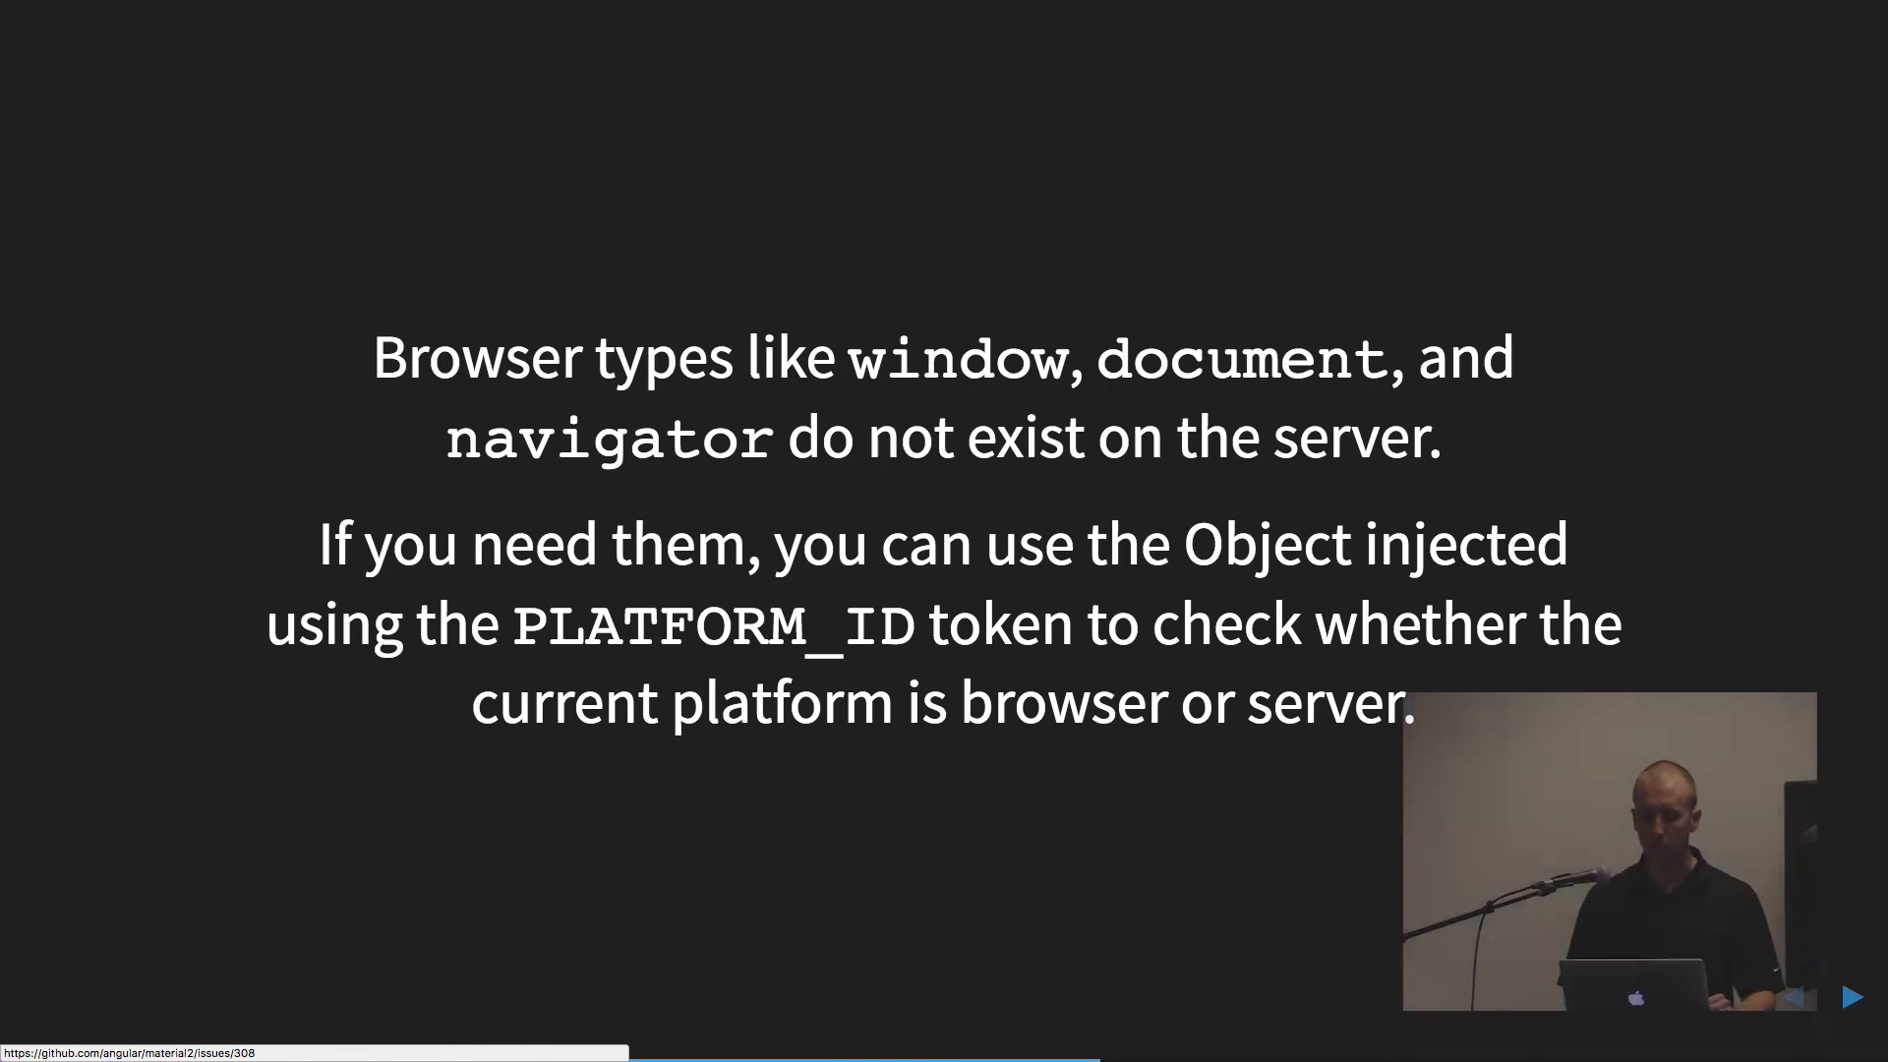
key("Right")
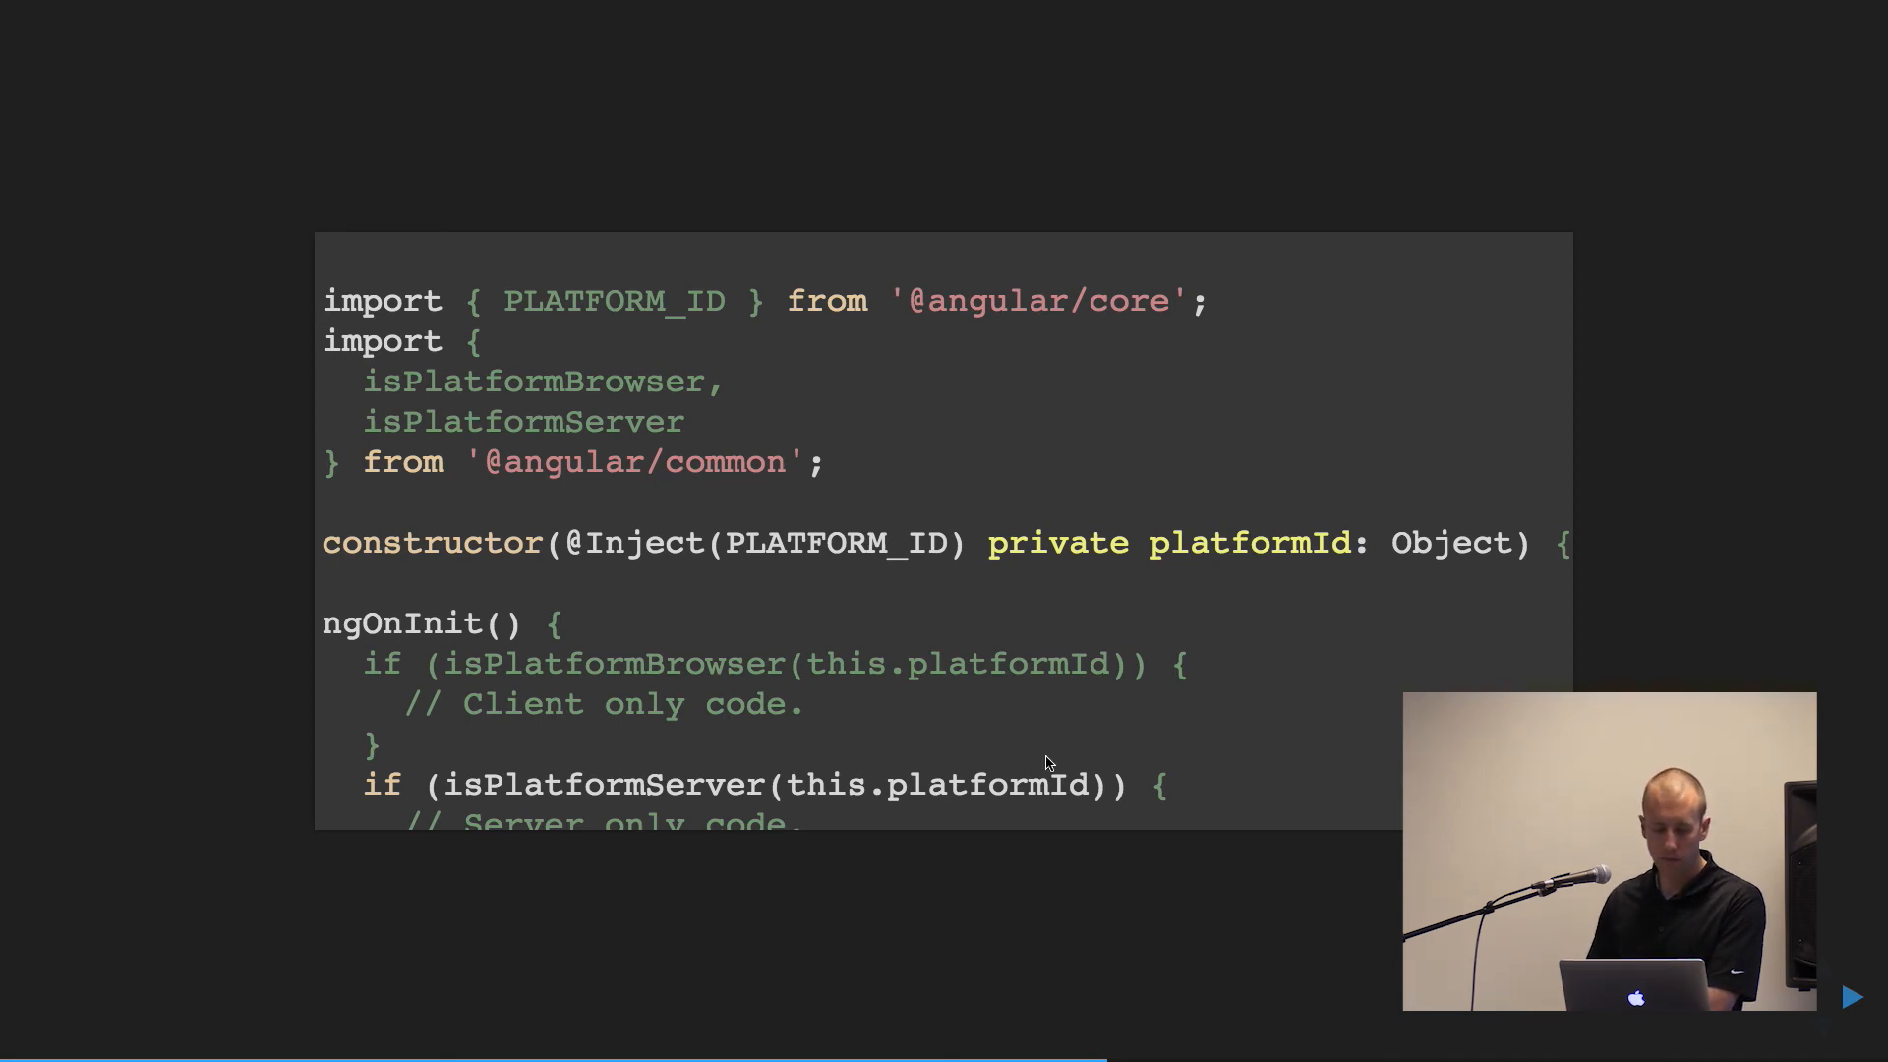
mouse_move(692, 307)
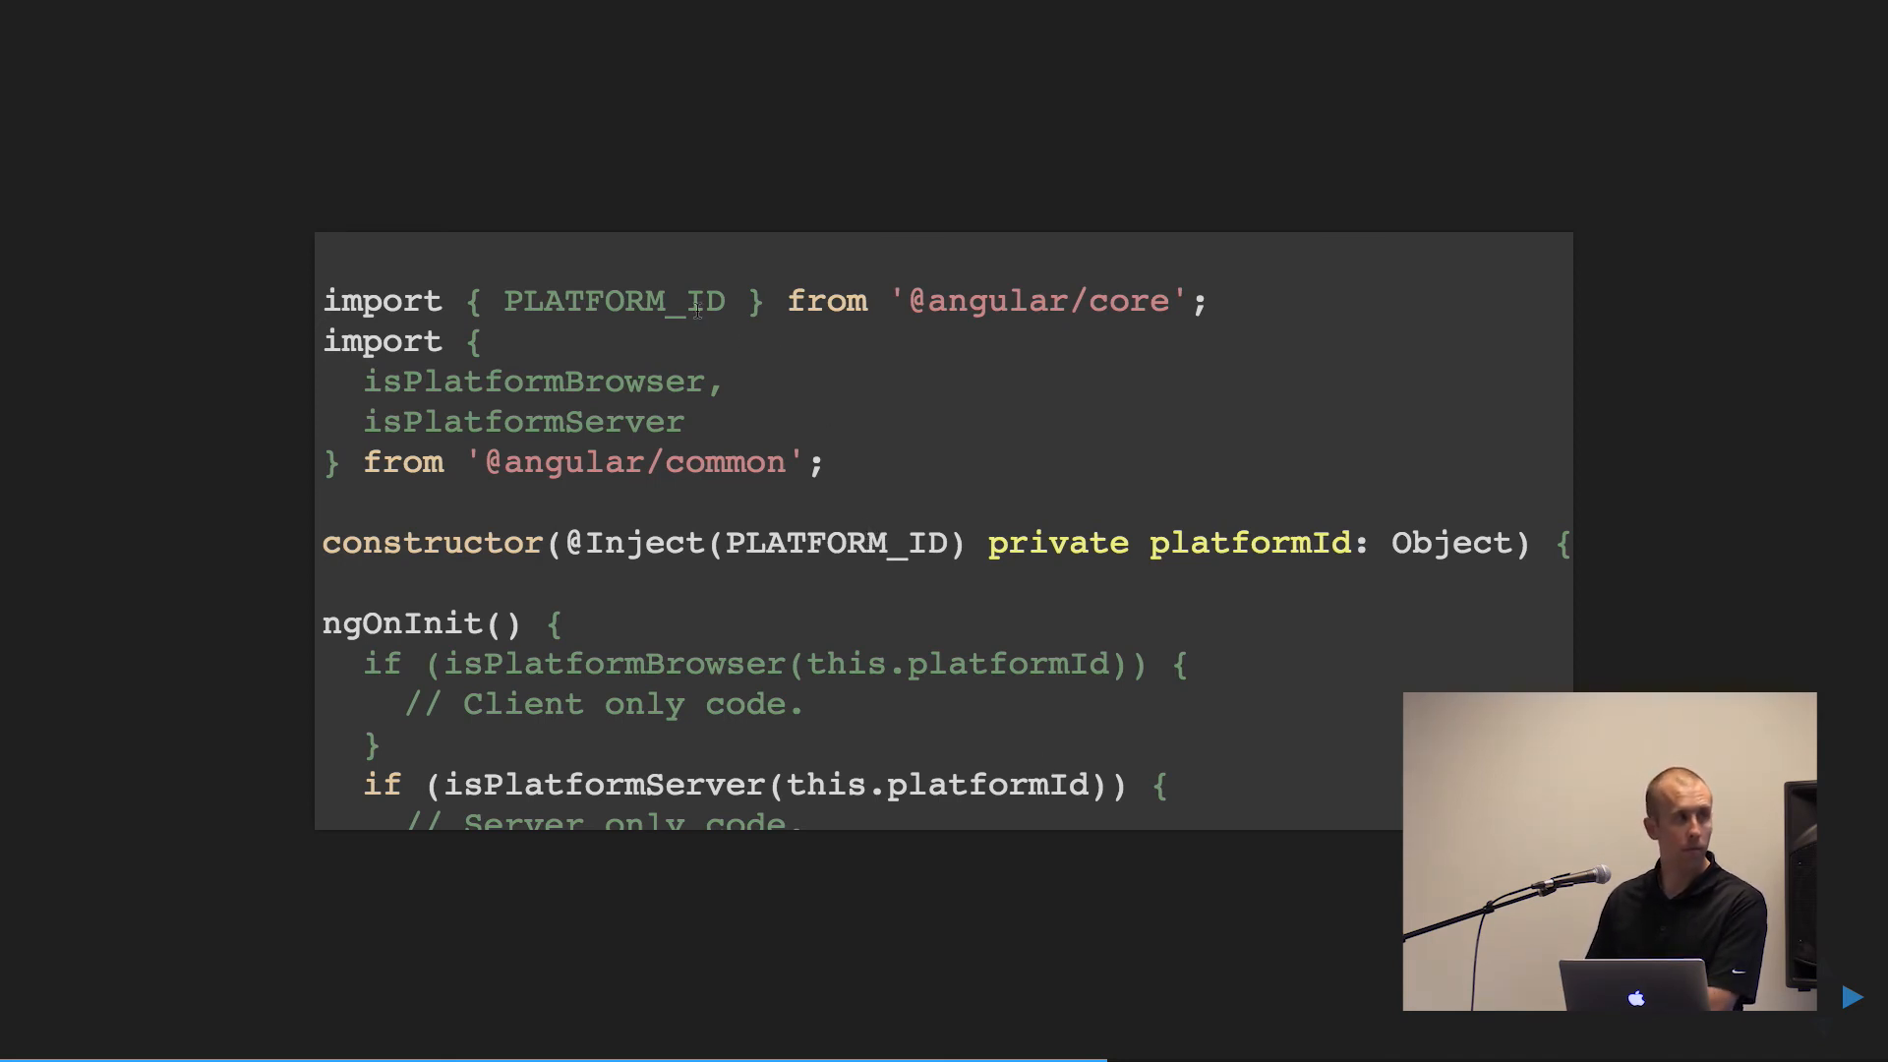